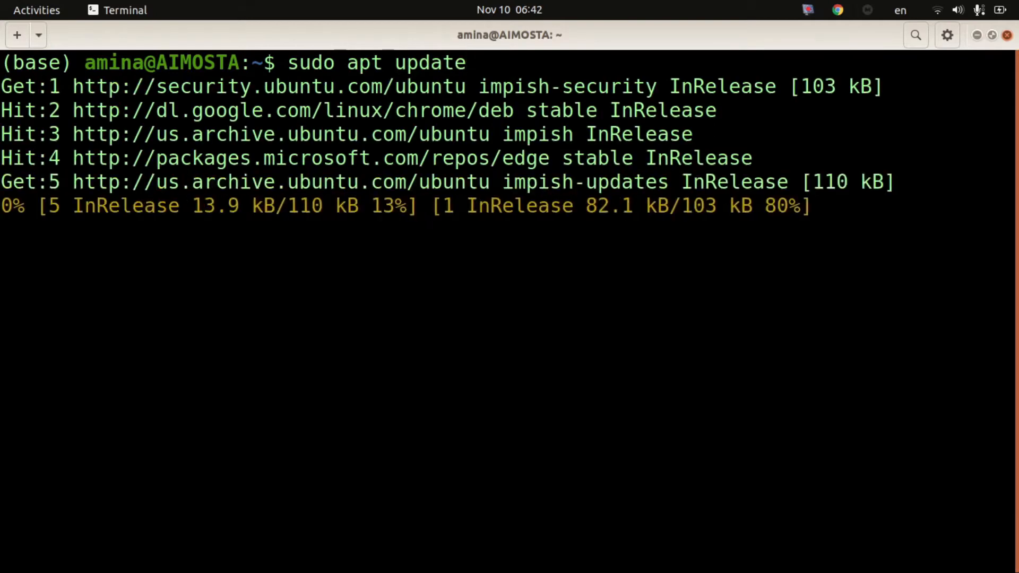
- Begin entering a sudo apt install command for the Perl package
type("sudo apt install")
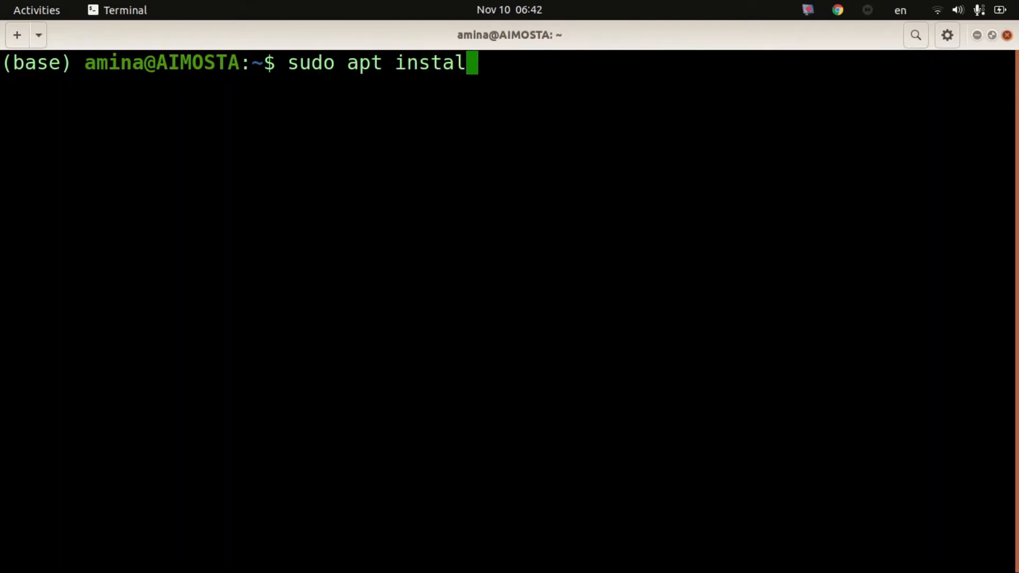
type("l")
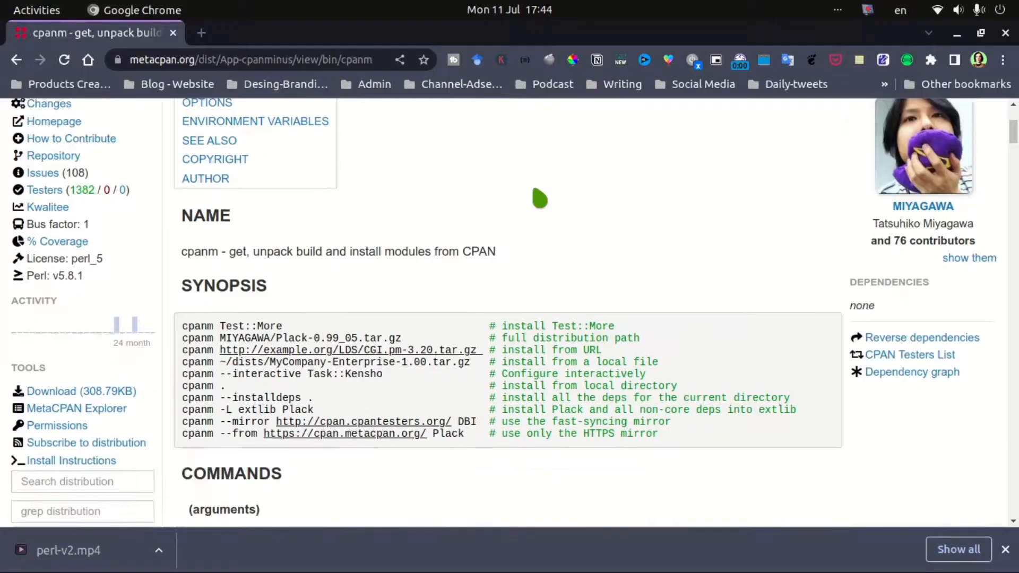
scroll("down", 3)
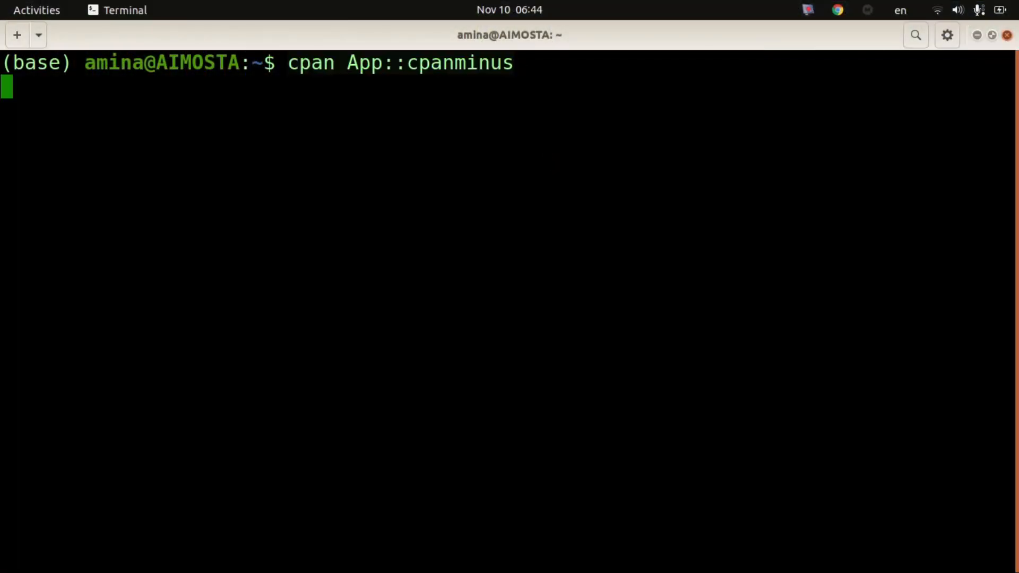
- Run cpan App::cpanminus and accept CPAN's automatic configuration with yes
key("Return")
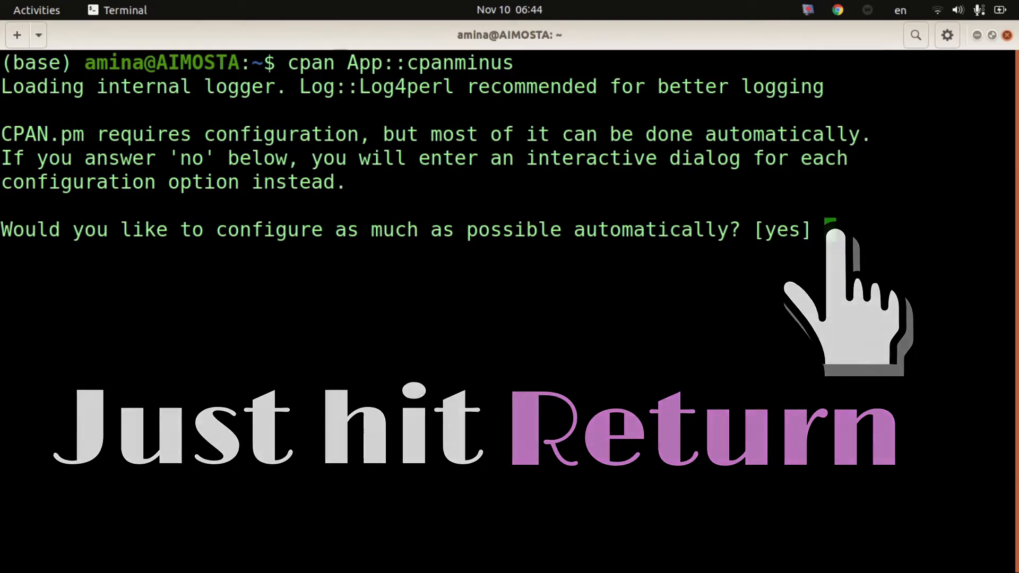
type("yrd")
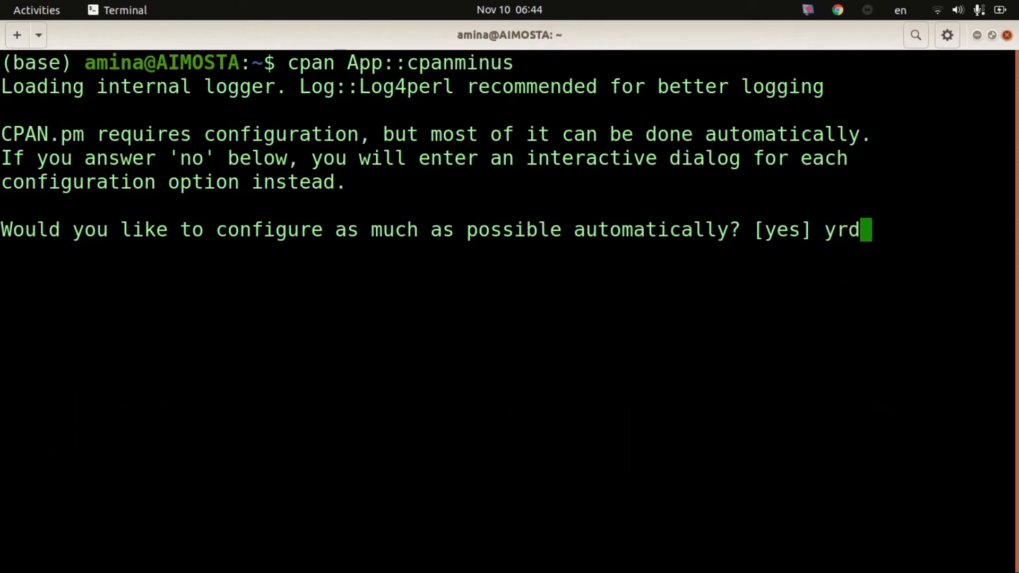
key("Return")
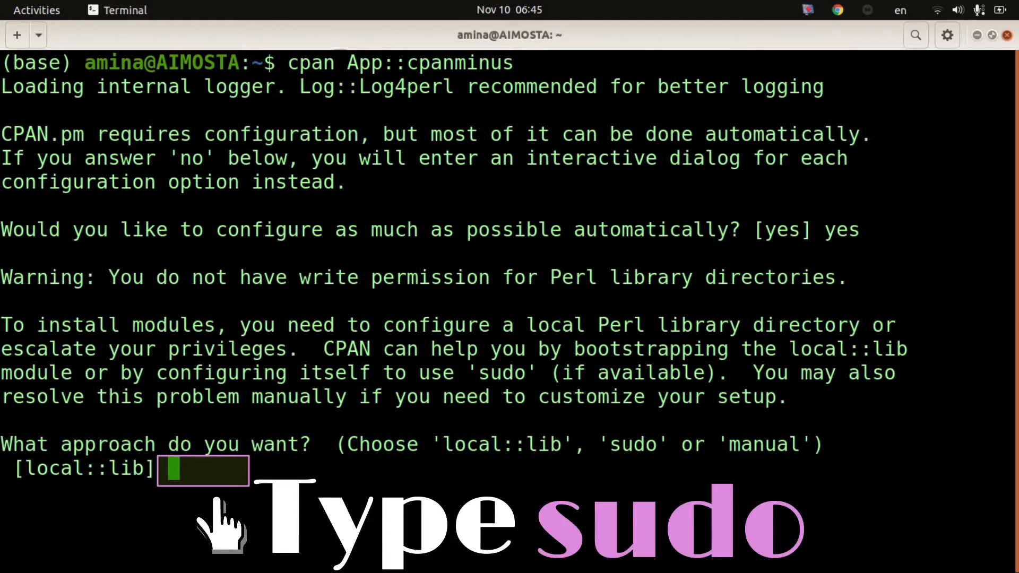
- Choose sudo as CPAN's approach for handling install permissions
type("sudo")
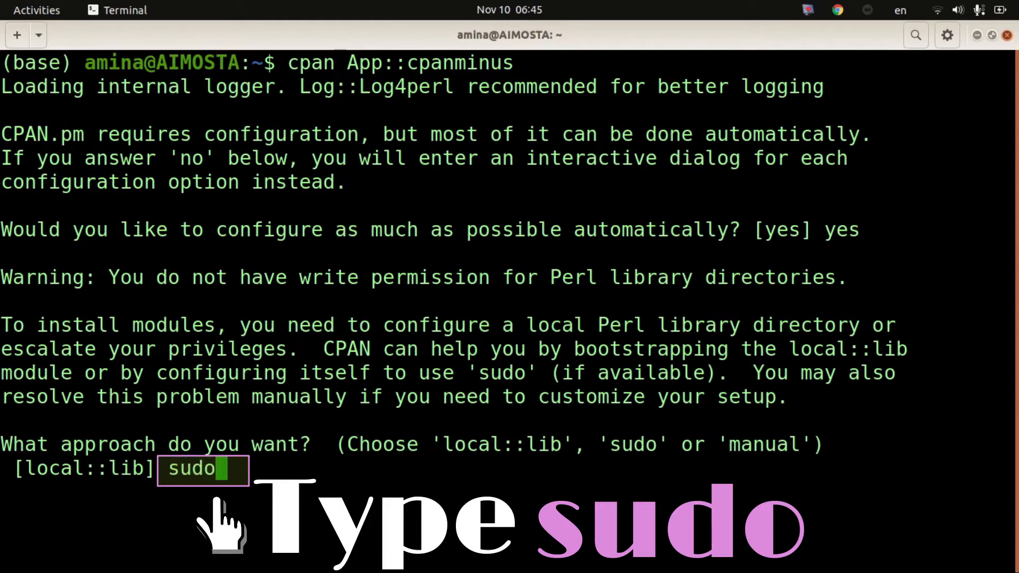
key("Return")
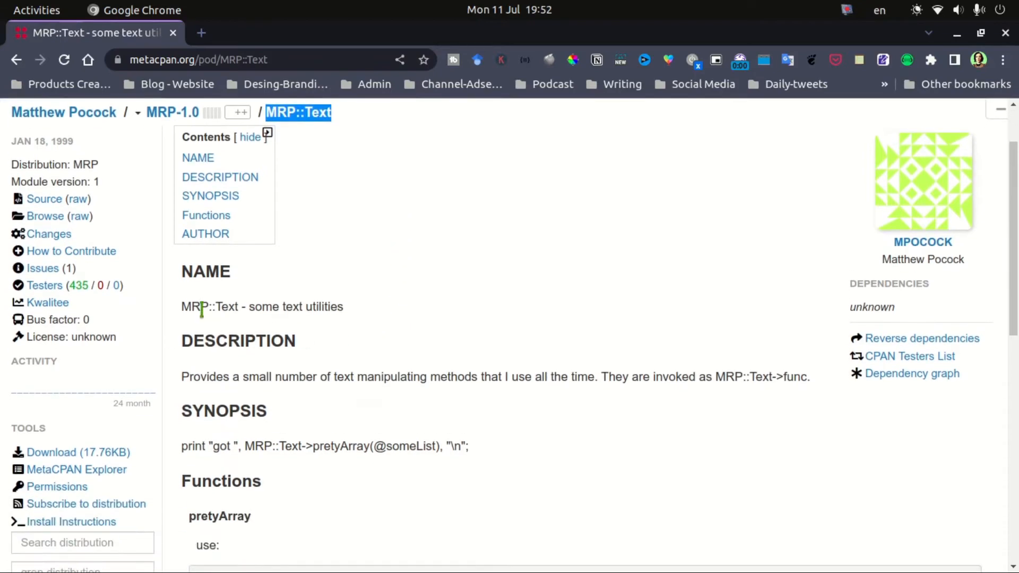
- Scroll through the MRP::Text documentation on MetaCPAN
scroll("down", 3)
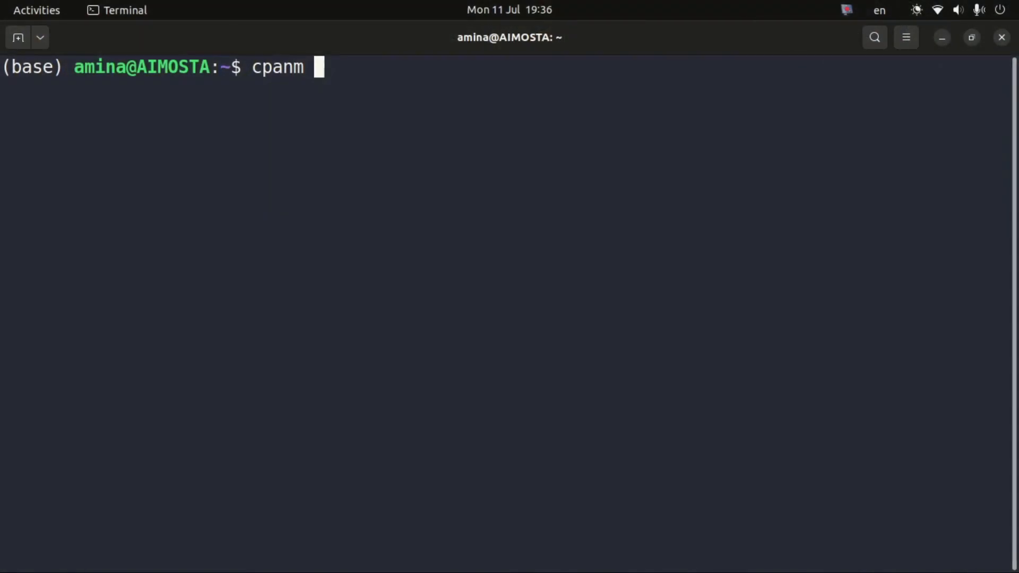
- Run cpanm MRP::Text --sudo and submit the sudo password to continue the install
type("A")
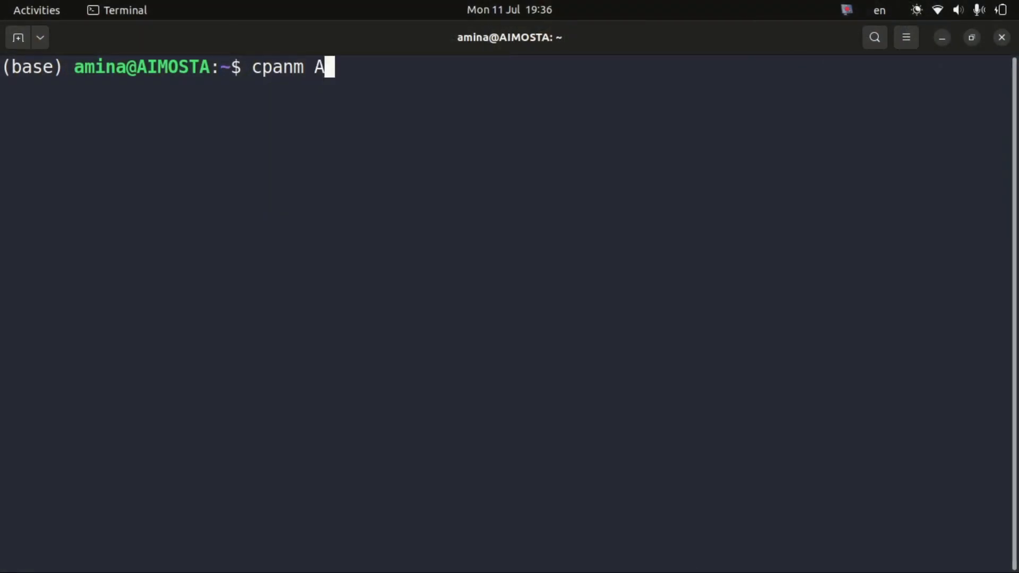
type("MR")
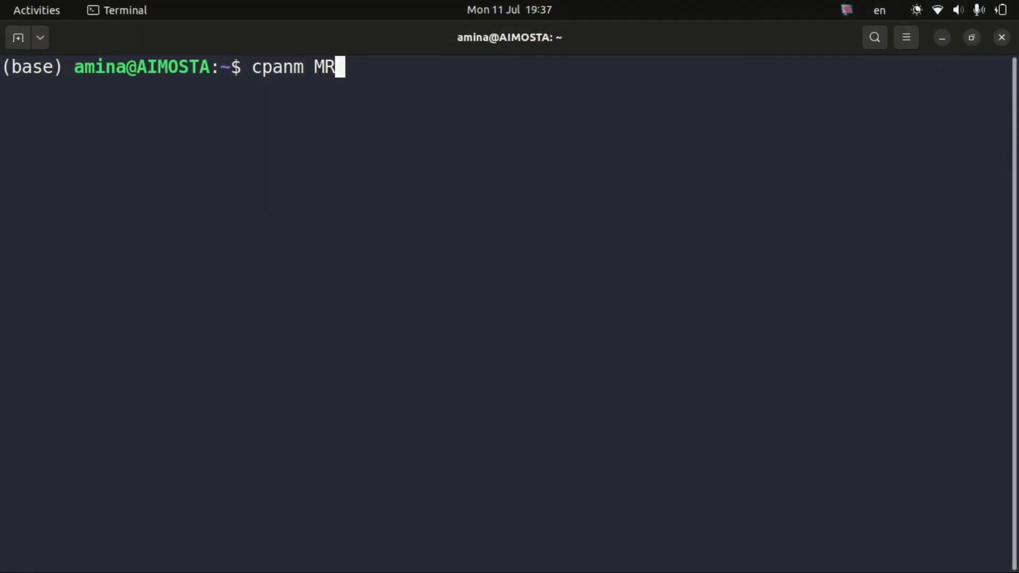
type("P:")
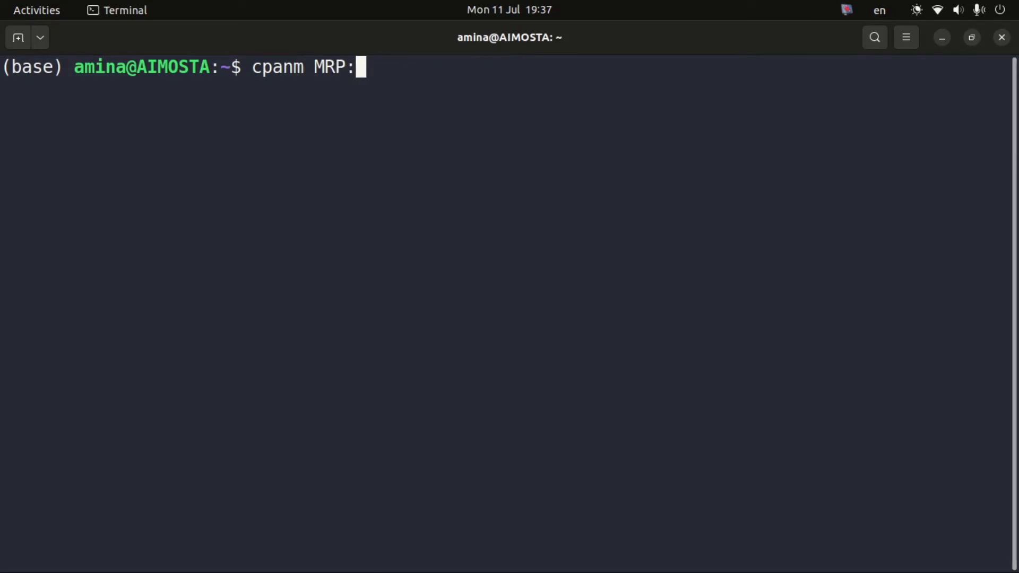
type(":Te")
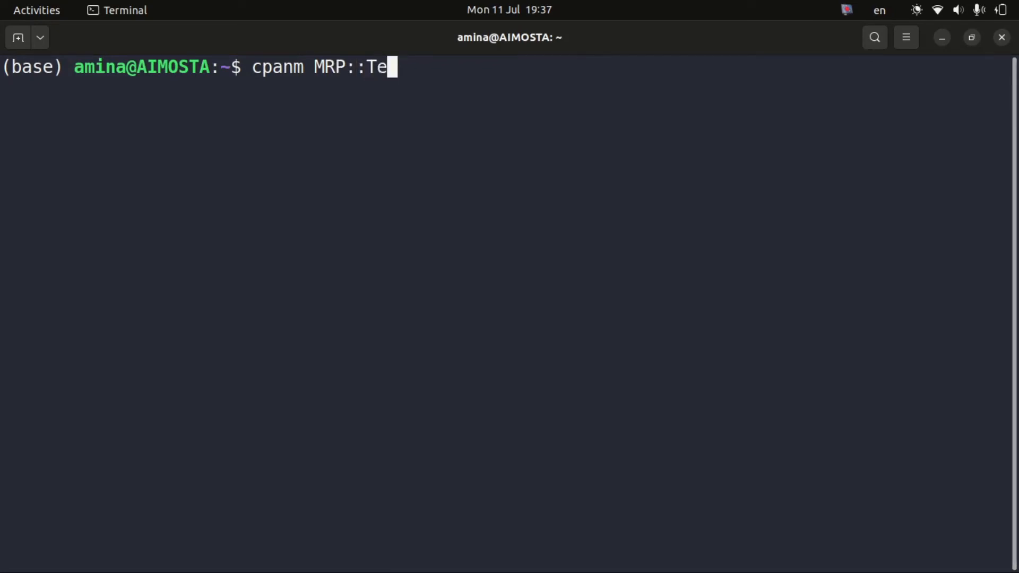
type("xt --sudo")
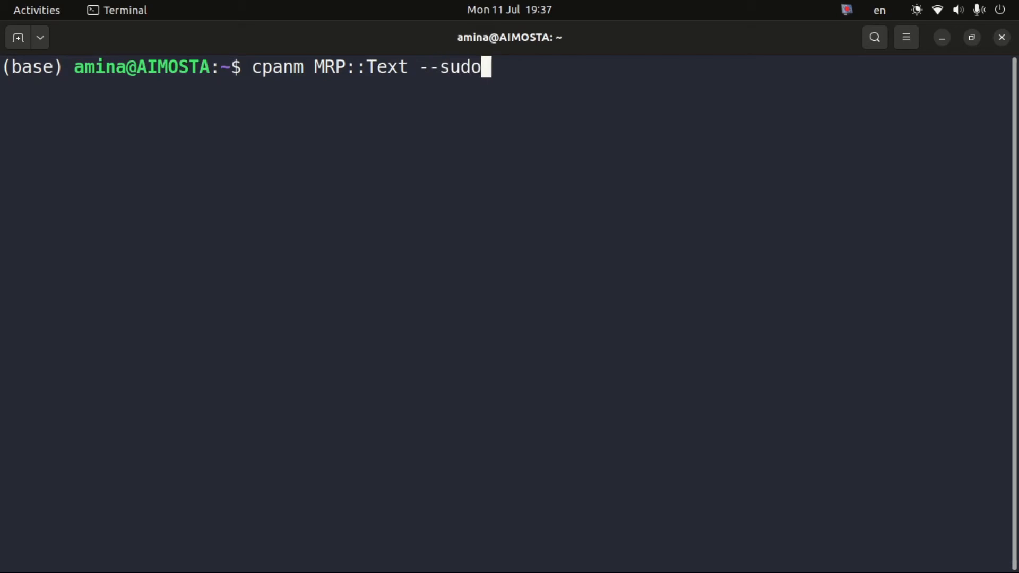
key("Return")
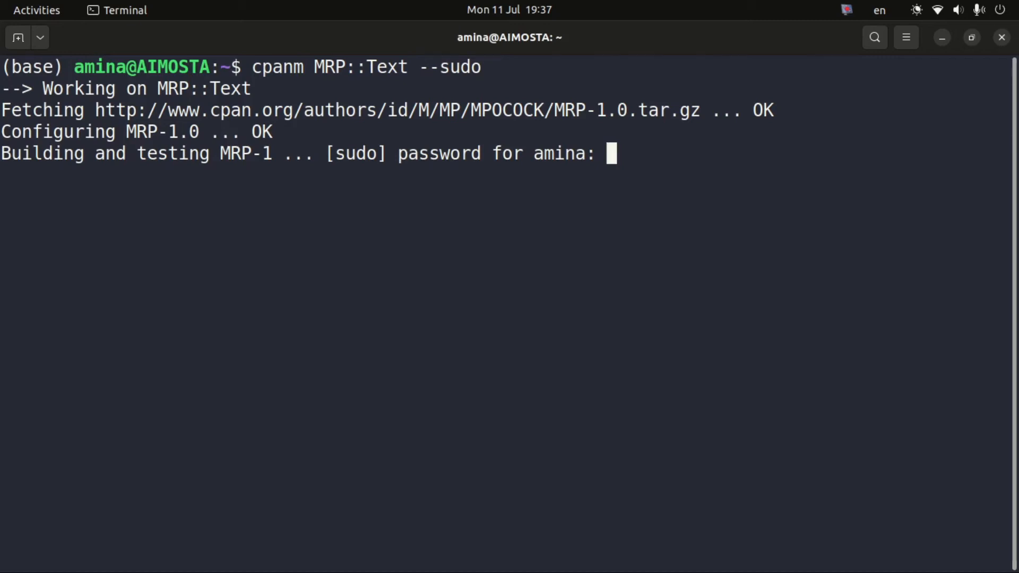
key("Return")
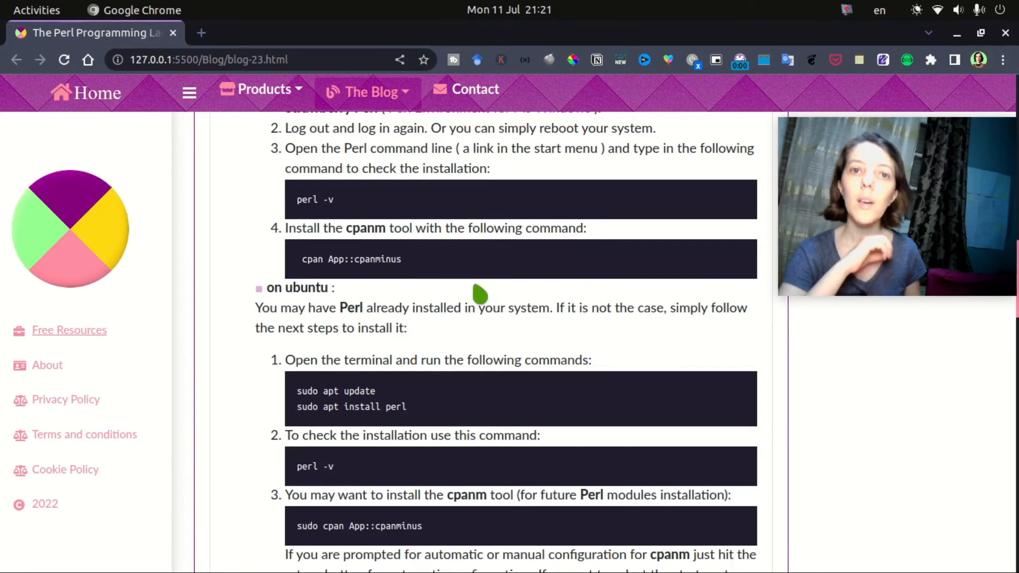
- Scroll the blog post down to The Hello World Example section with hello.pl steps
scroll("down", 3)
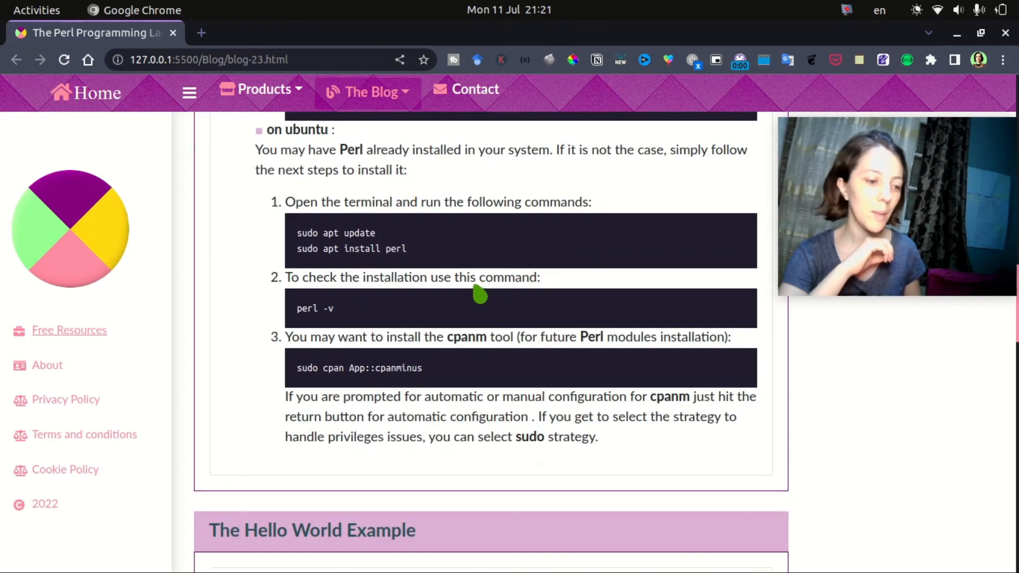
scroll("down", 3)
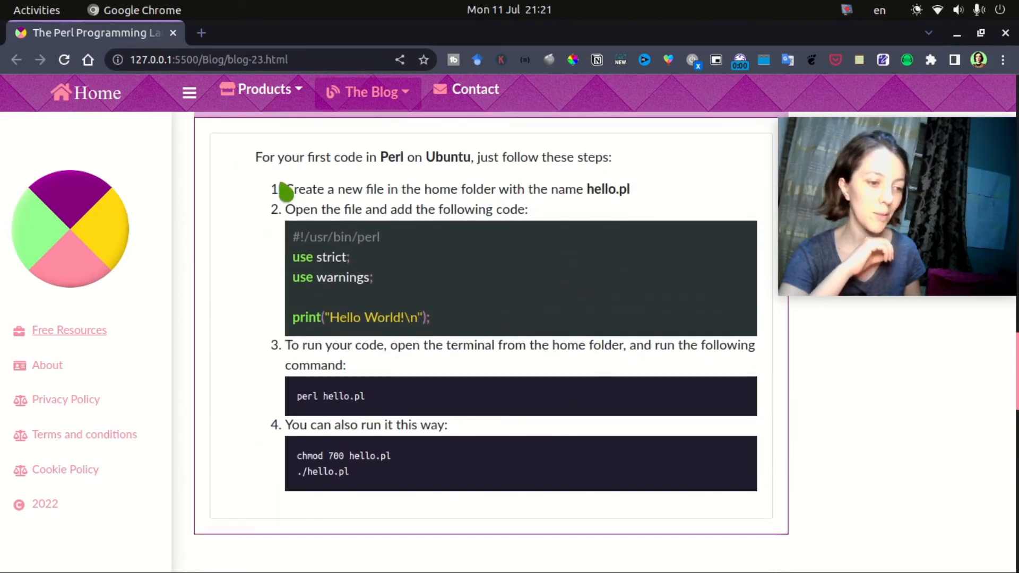
mouse_move(419, 383)
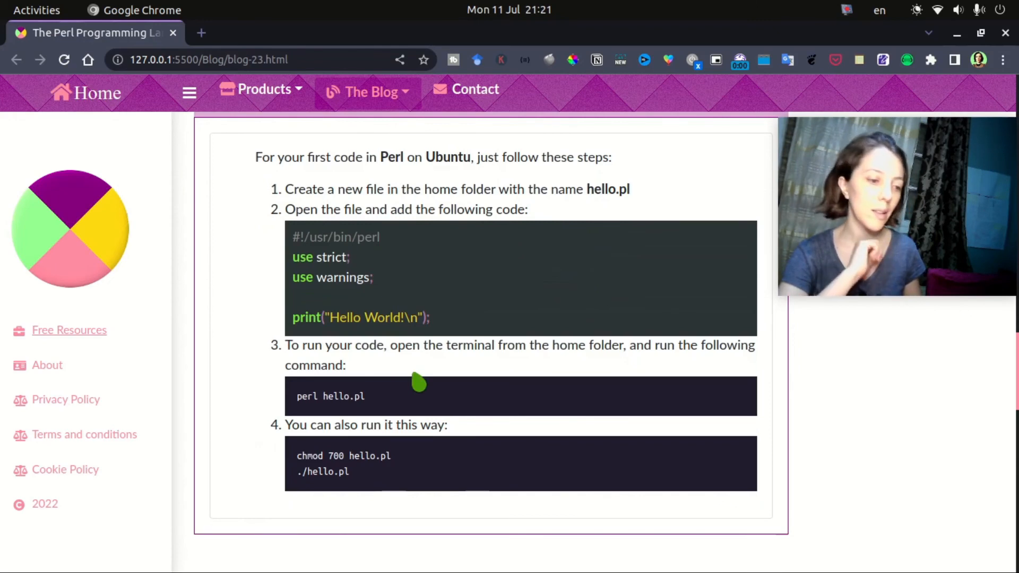